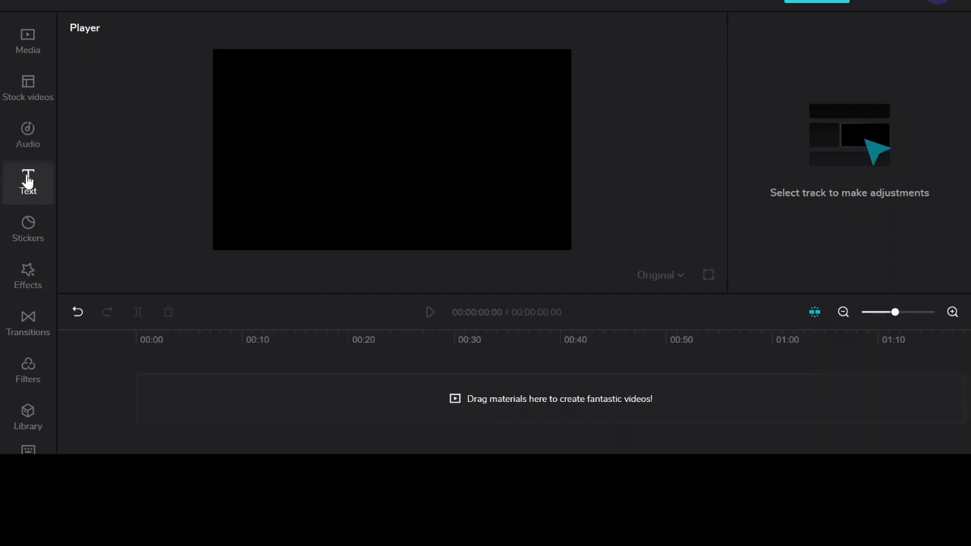
Add the desert aerial stock clip to the timeline and trim its end to 6:20.
{"action": "left_click", "coordinate": [27, 87]}
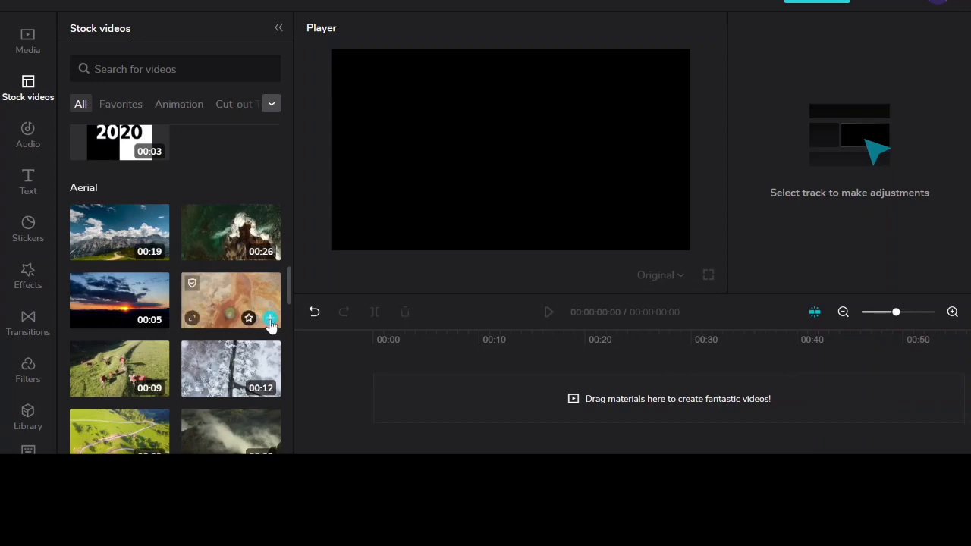
{"action": "left_click", "coordinate": [270, 318]}
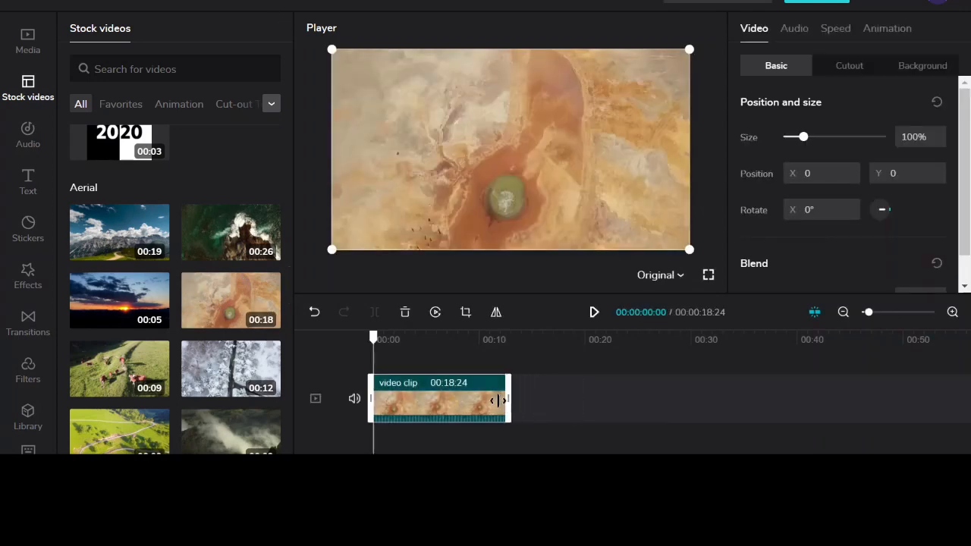
{"action": "left_click_drag", "start_coordinate": [504, 401], "coordinate": [452, 401]}
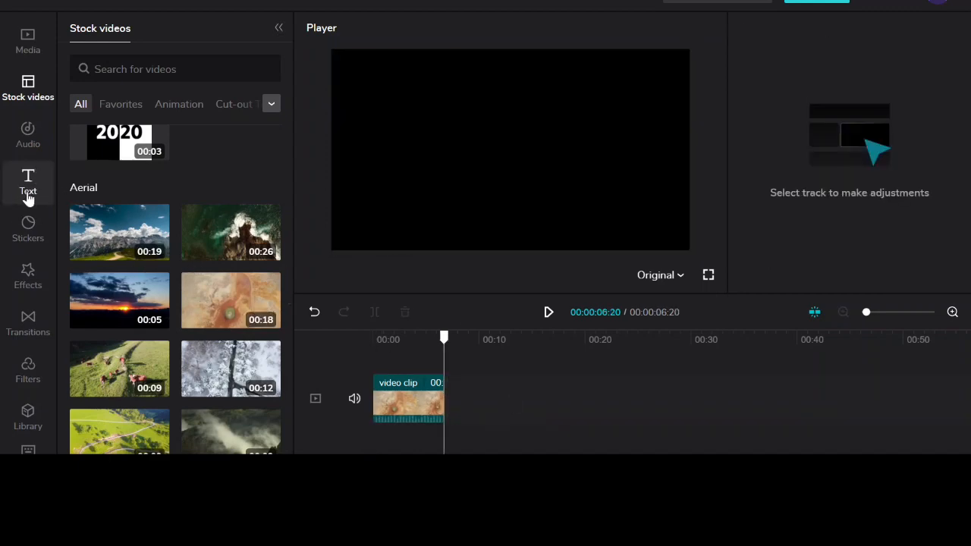
Browse down through the New text styles in the Text library.
{"action": "left_click", "coordinate": [27, 183]}
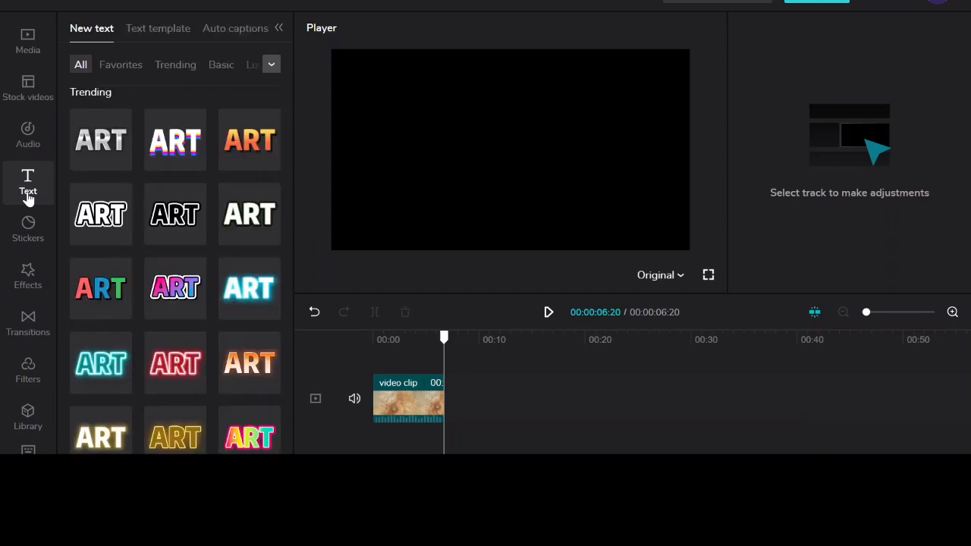
{"action": "scroll", "scroll_direction": "down", "scroll_amount": 3}
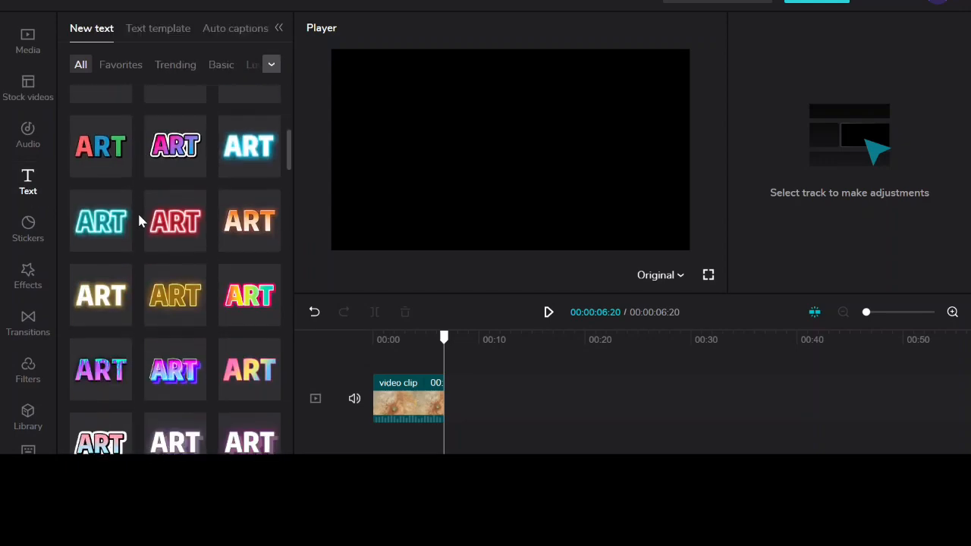
{"action": "scroll", "scroll_direction": "down", "scroll_amount": 3}
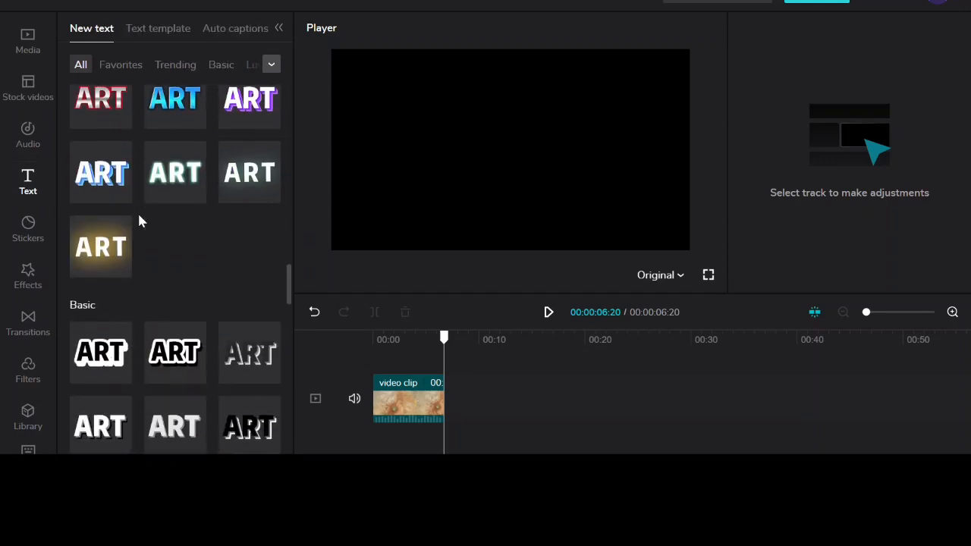
{"action": "scroll", "scroll_direction": "down", "scroll_amount": 3}
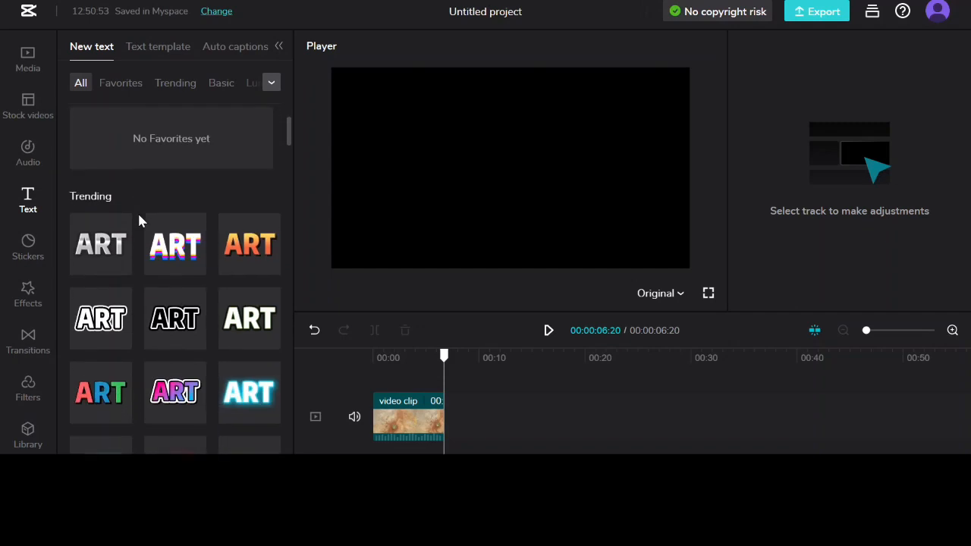
Add the rainbow ART text style, move it to 00:00 over the aerial clip, and preview playback.
{"action": "left_click", "coordinate": [100, 265]}
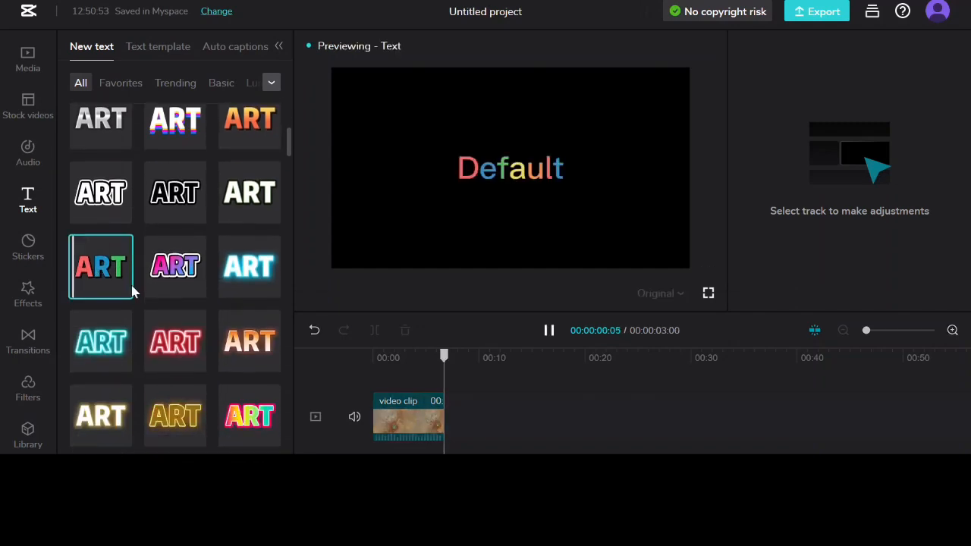
{"action": "left_click", "coordinate": [100, 267]}
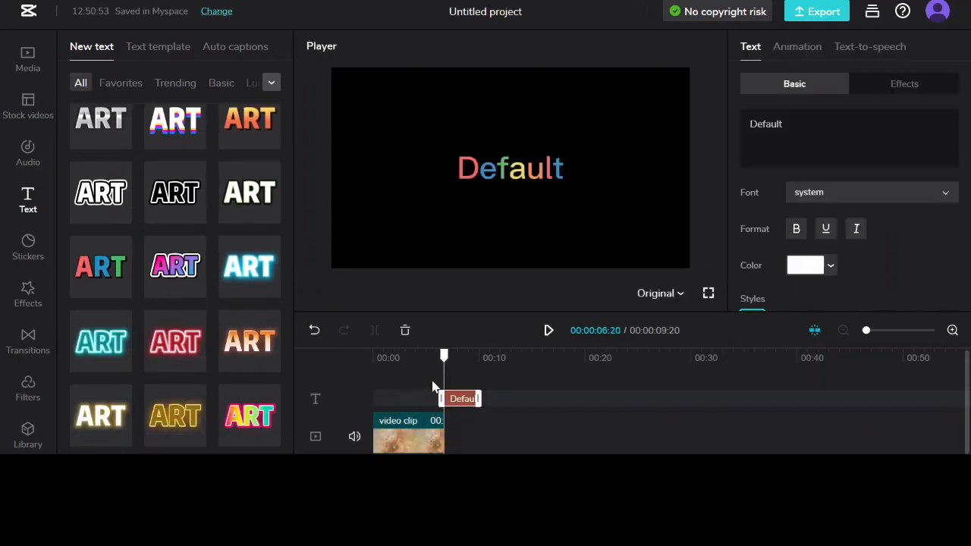
{"action": "left_click_drag", "start_coordinate": [462, 397], "coordinate": [391, 397]}
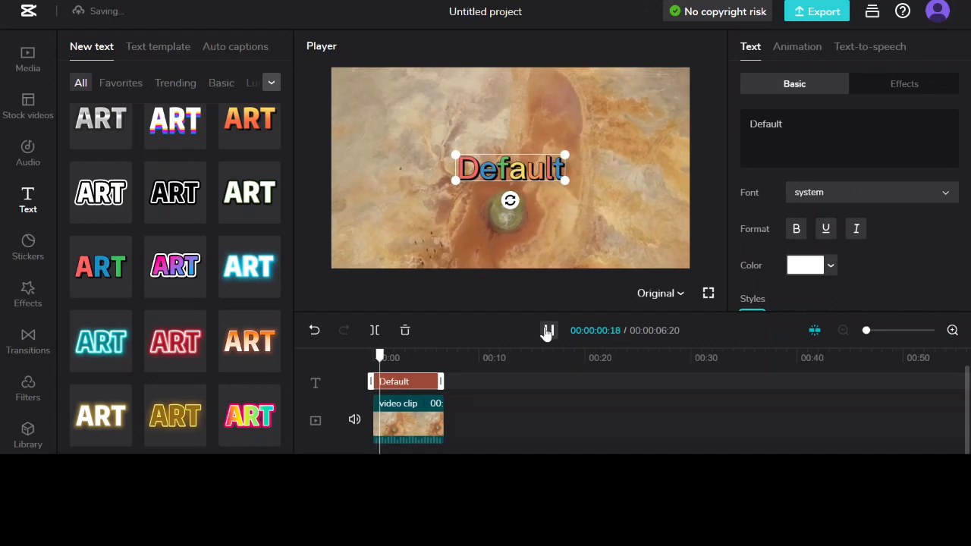
{"action": "left_click", "coordinate": [547, 331]}
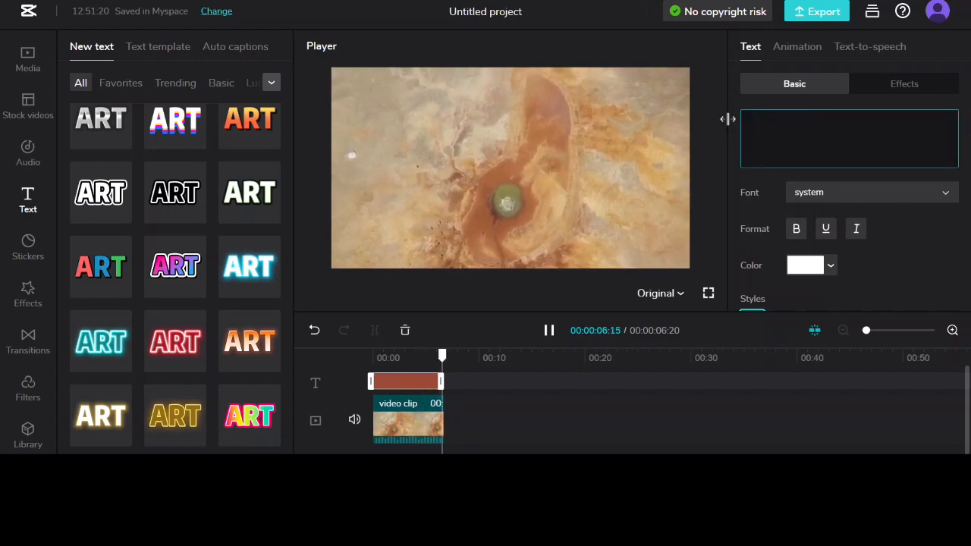
Replace the default wording so the overlay reads 'Practice Video'.
{"action": "type", "text": "P"}
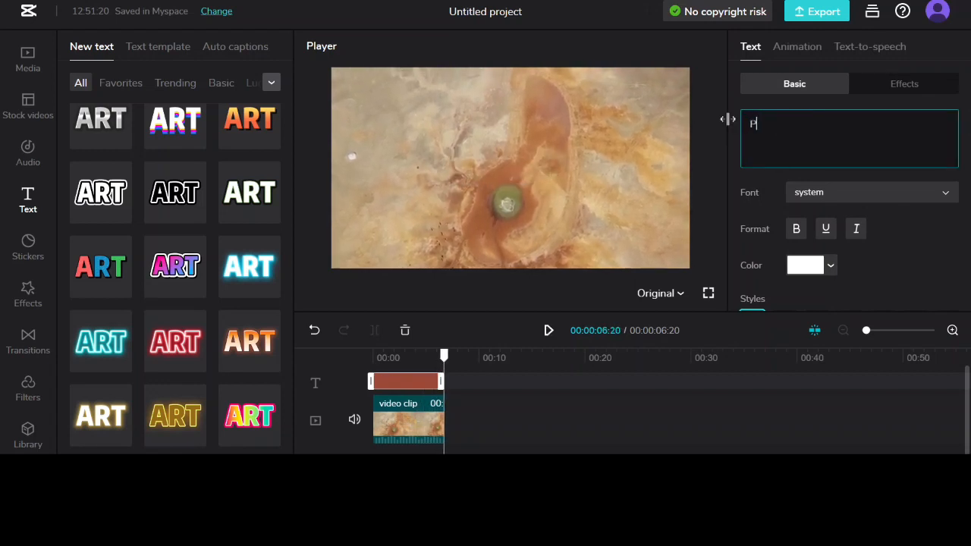
{"action": "type", "text": "ractice Vi"}
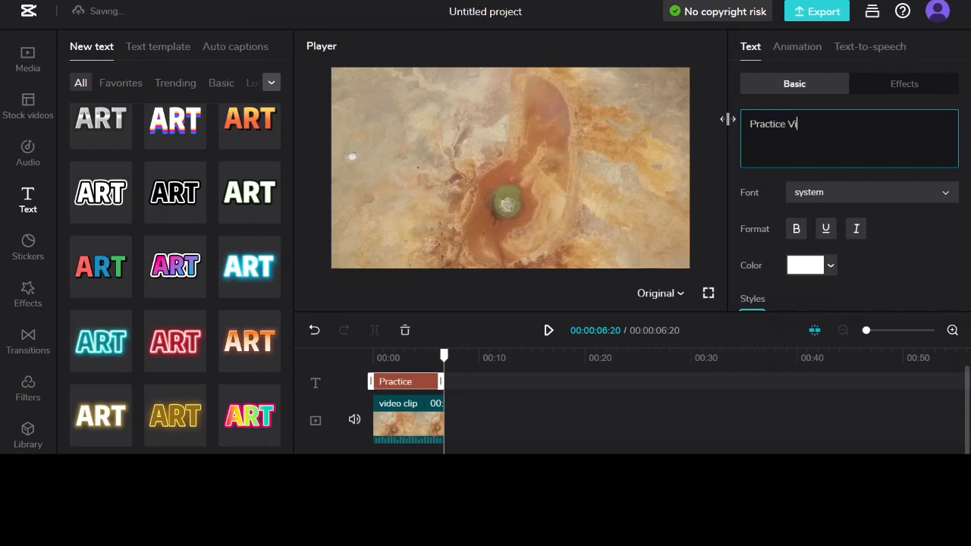
{"action": "type", "text": "deo"}
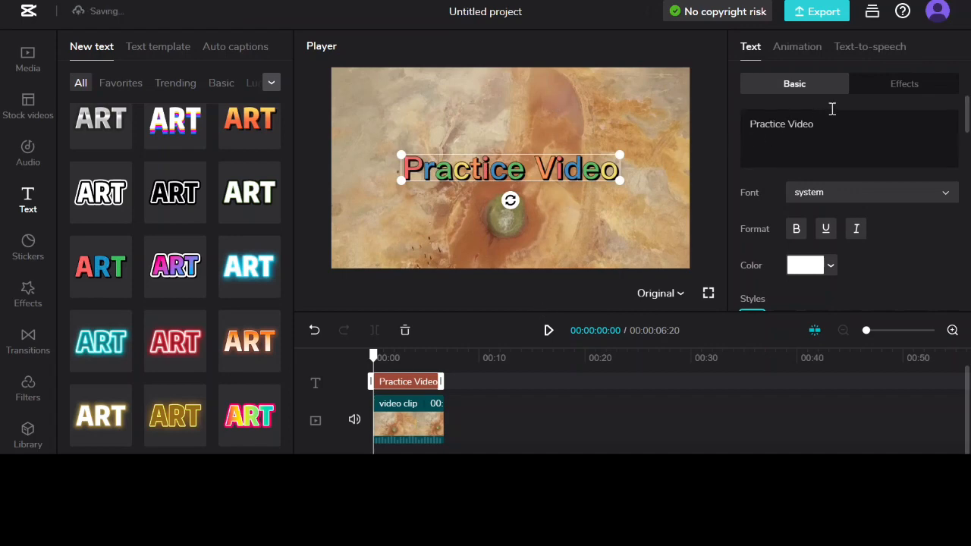
Raise the text Size slider and lower its Blend opacity to 46%.
{"action": "scroll", "scroll_direction": "down", "scroll_amount": 3}
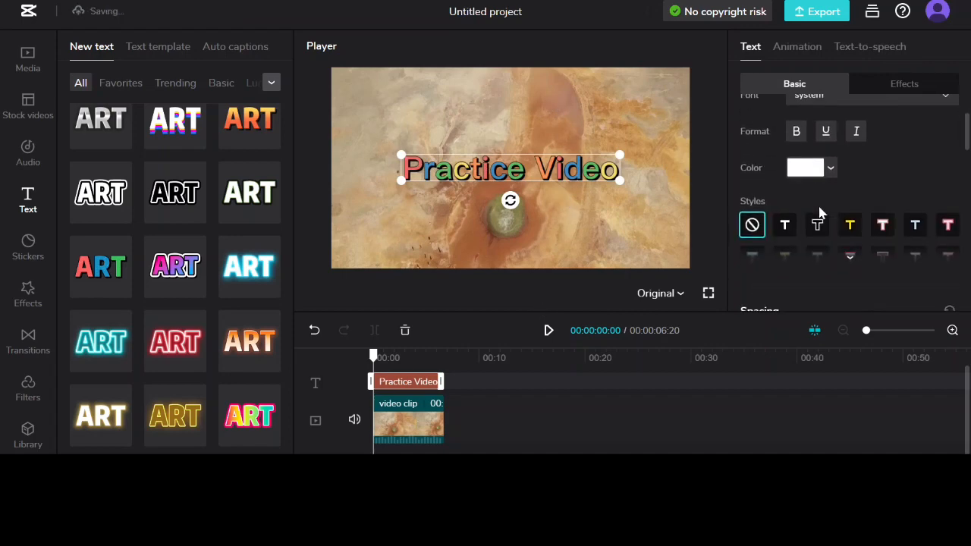
{"action": "scroll", "scroll_direction": "down", "scroll_amount": 3}
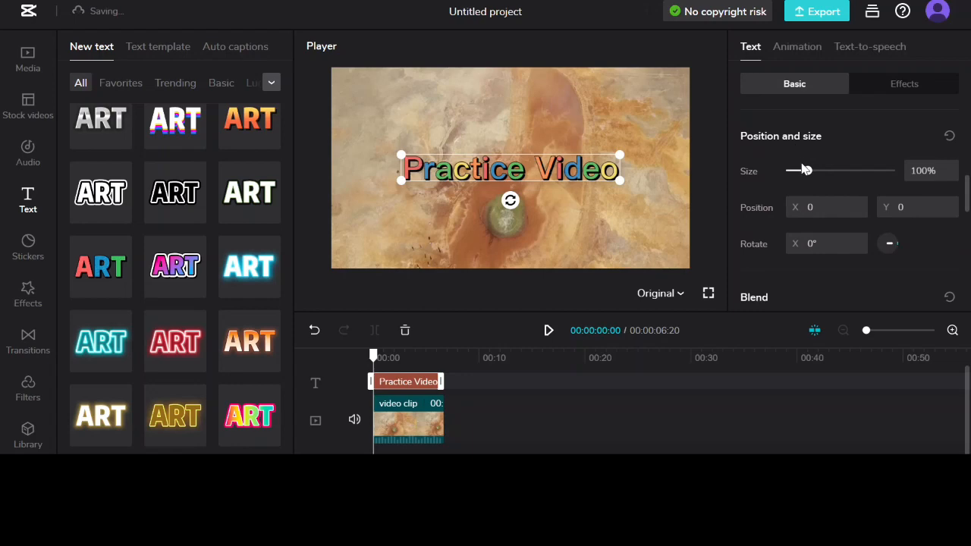
{"action": "left_click_drag", "start_coordinate": [795, 170], "coordinate": [819, 171]}
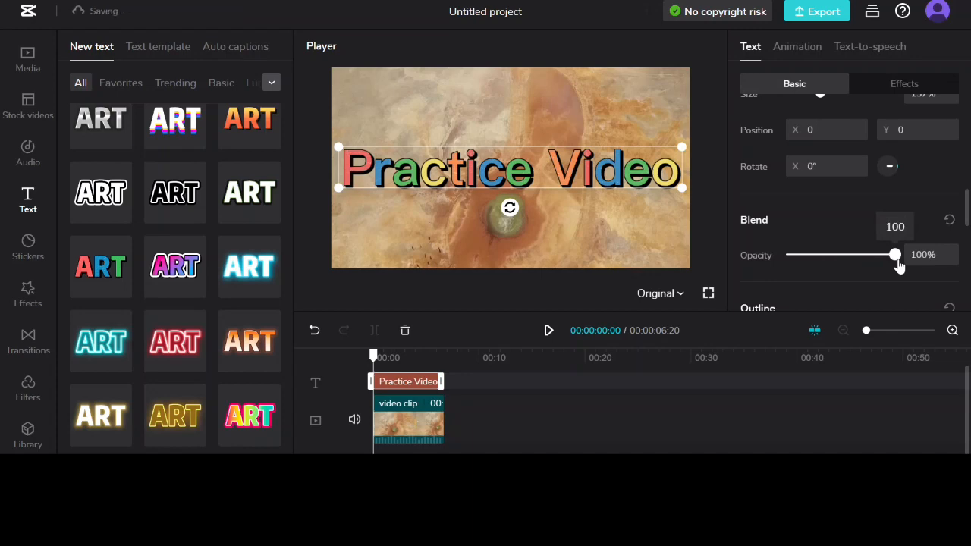
{"action": "left_click_drag", "start_coordinate": [894, 255], "coordinate": [872, 255]}
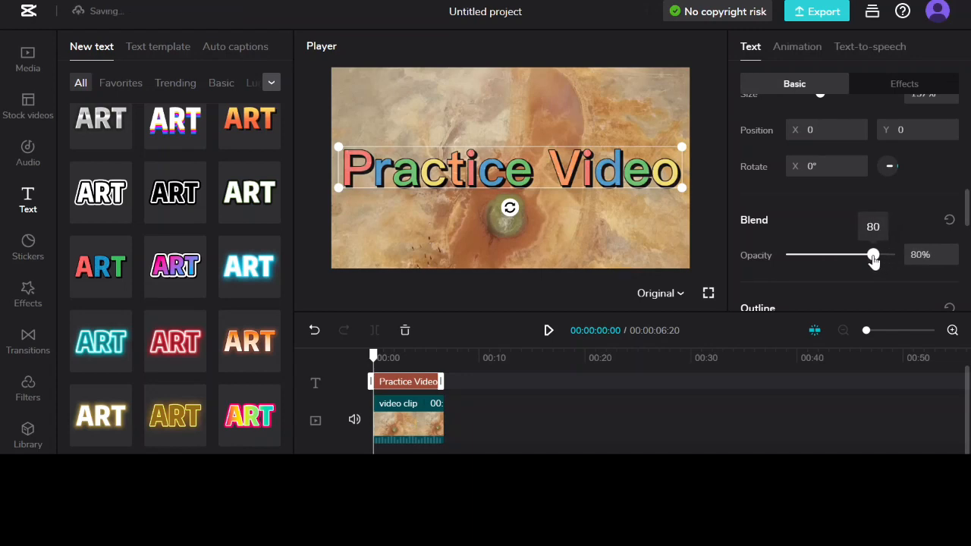
{"action": "left_click_drag", "start_coordinate": [874, 255], "coordinate": [834, 255]}
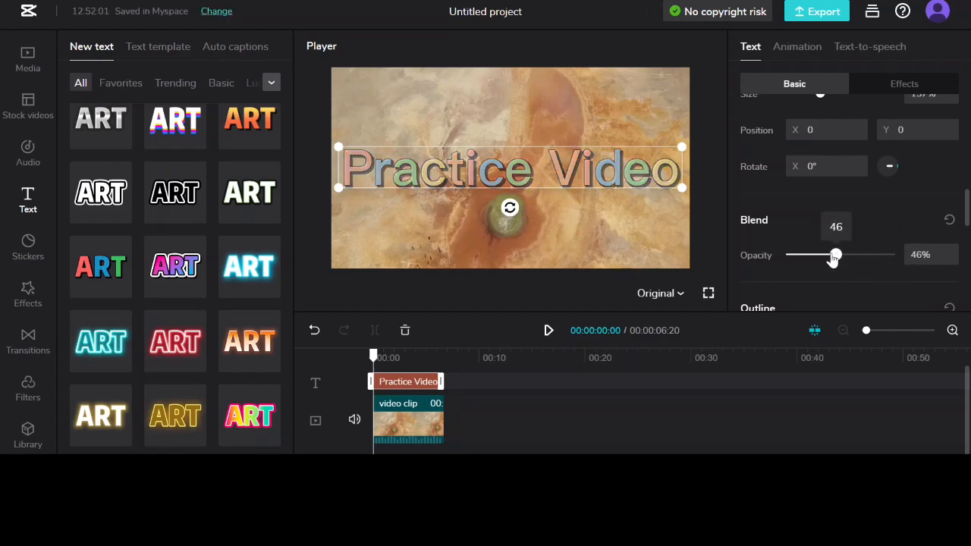
{"action": "scroll", "scroll_direction": "down", "scroll_amount": 3}
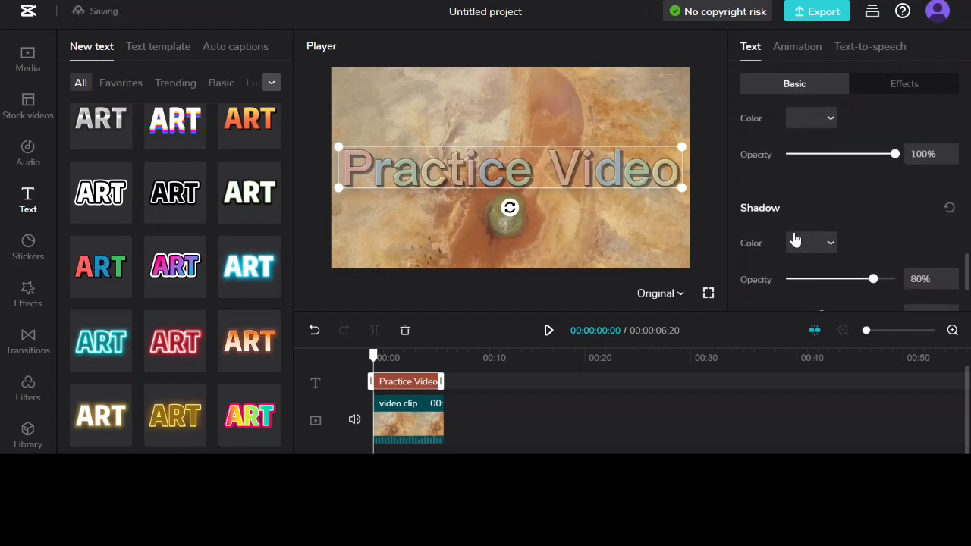
{"action": "left_click", "coordinate": [794, 84]}
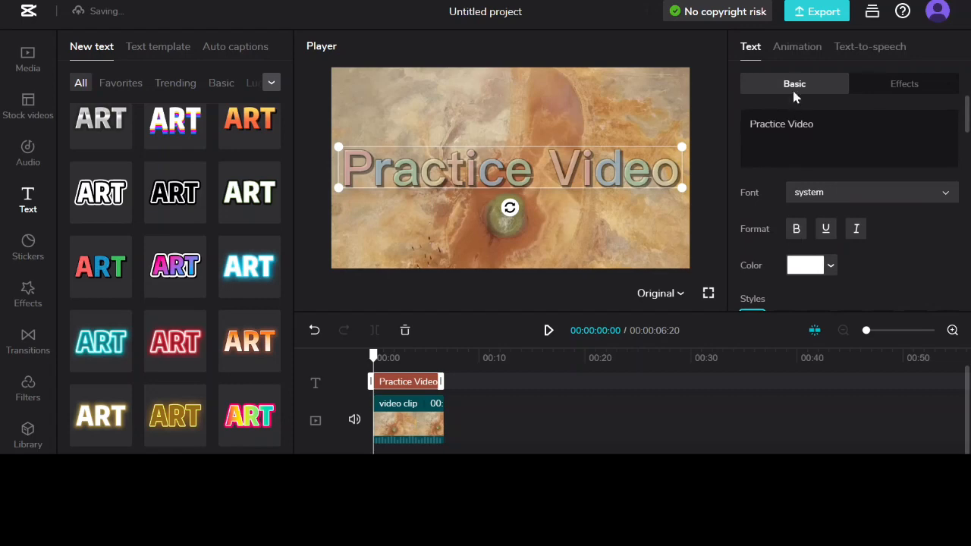
Apply the In > Flip up animation to the text with a 1.7 s duration.
{"action": "left_click", "coordinate": [796, 45]}
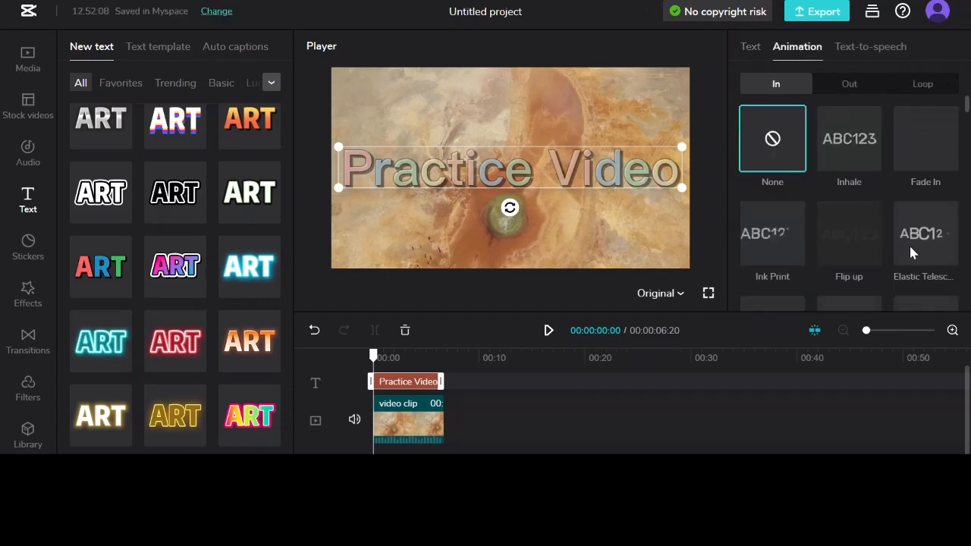
{"action": "left_click", "coordinate": [849, 233]}
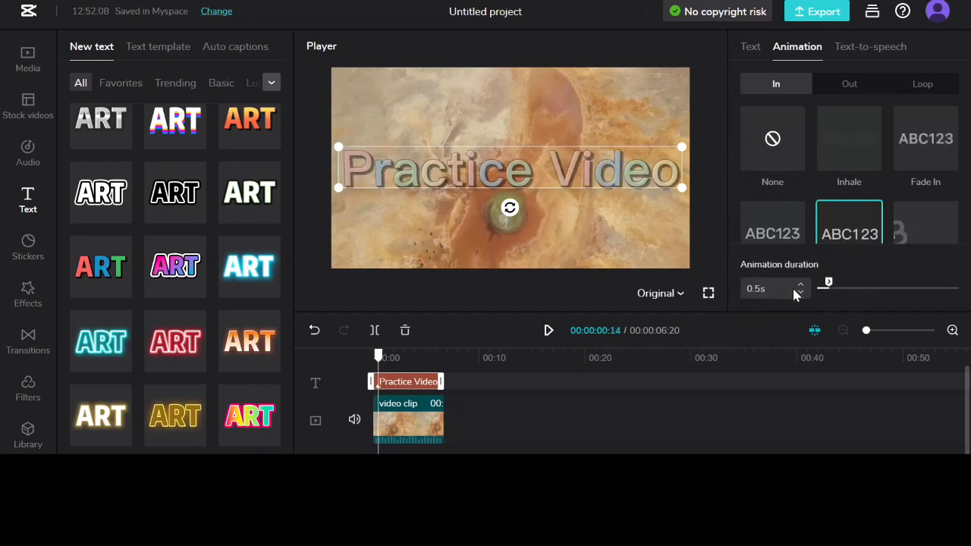
{"action": "left_click_drag", "start_coordinate": [825, 282], "coordinate": [840, 286]}
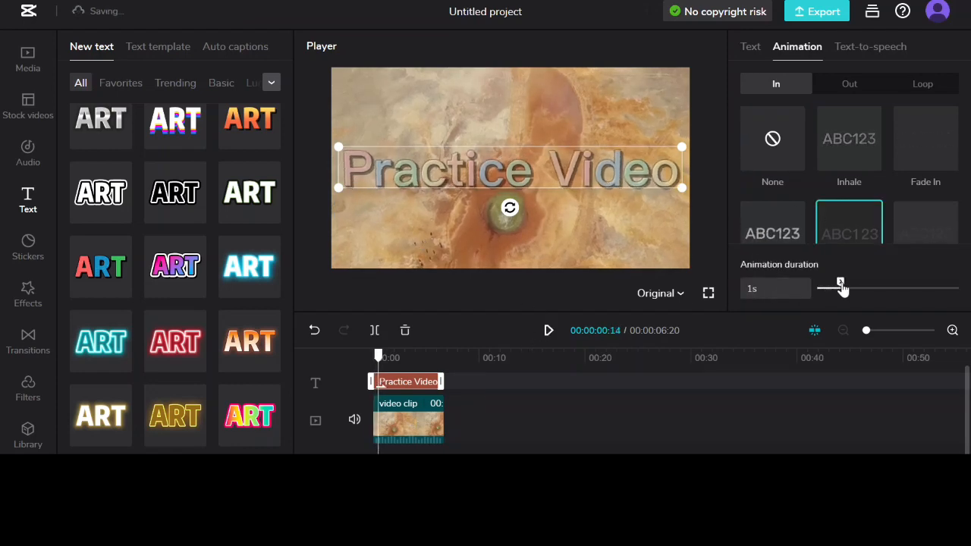
{"action": "left_click_drag", "start_coordinate": [840, 287], "coordinate": [855, 287]}
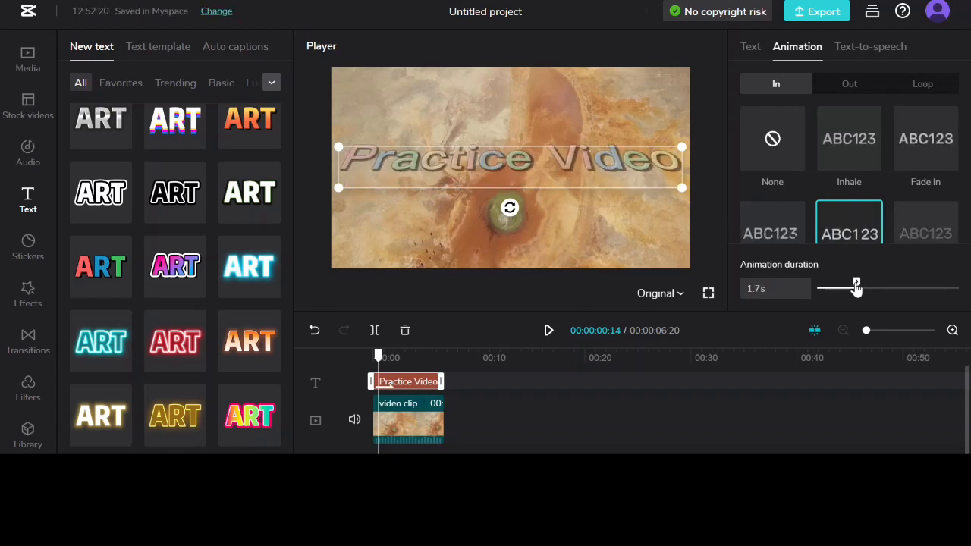
Play back the clip from the start to check the flip-up entrance.
{"action": "left_click", "coordinate": [547, 330]}
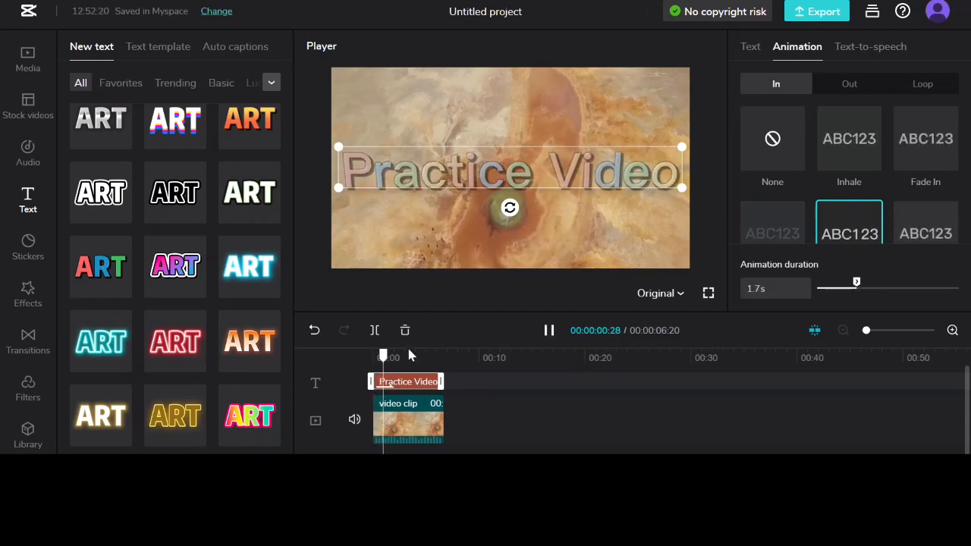
{"action": "left_click", "coordinate": [549, 330]}
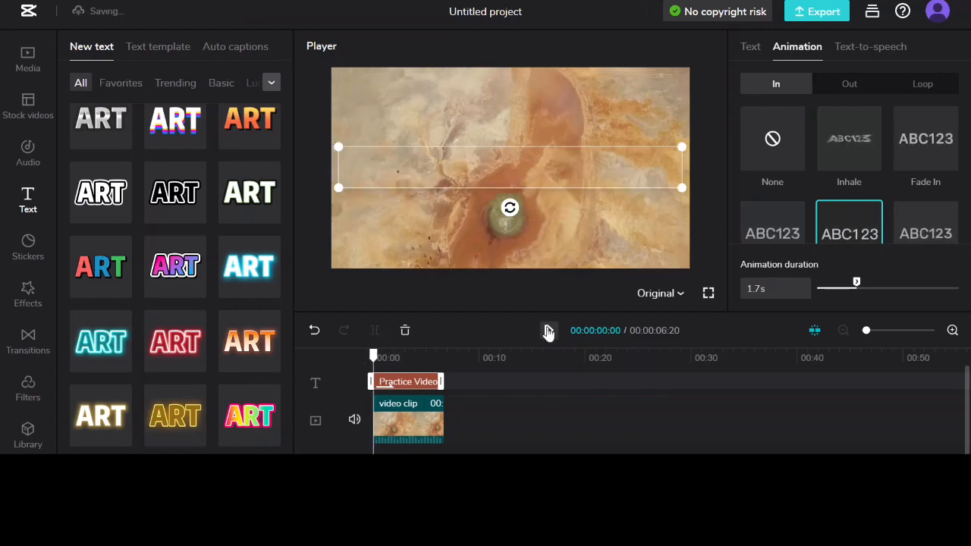
{"action": "left_click", "coordinate": [547, 331]}
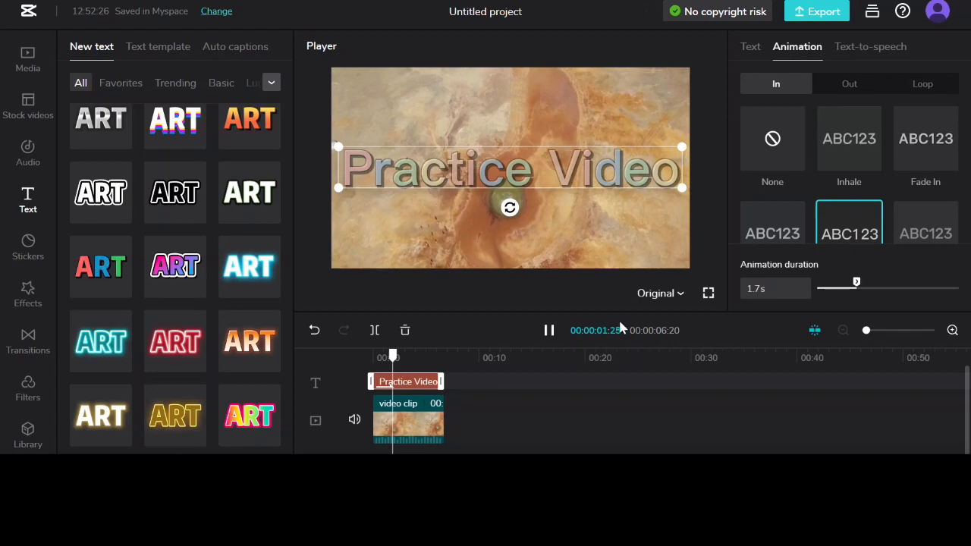